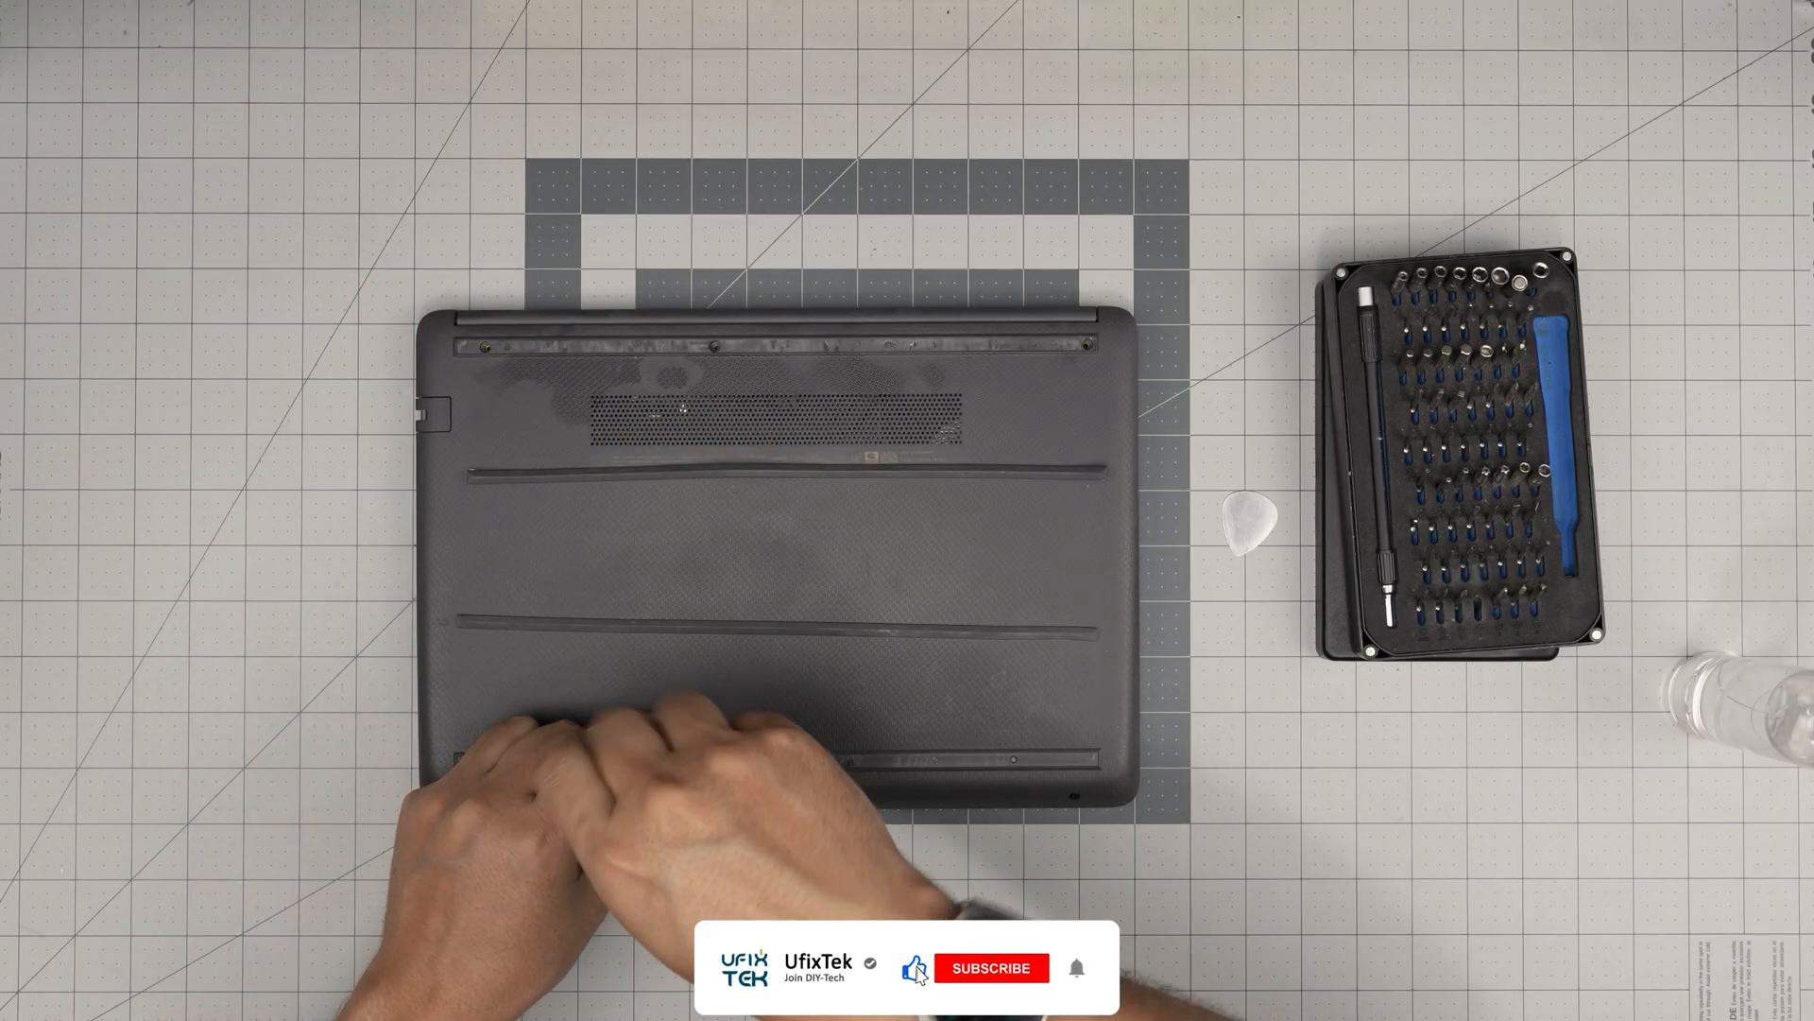
click(989, 968)
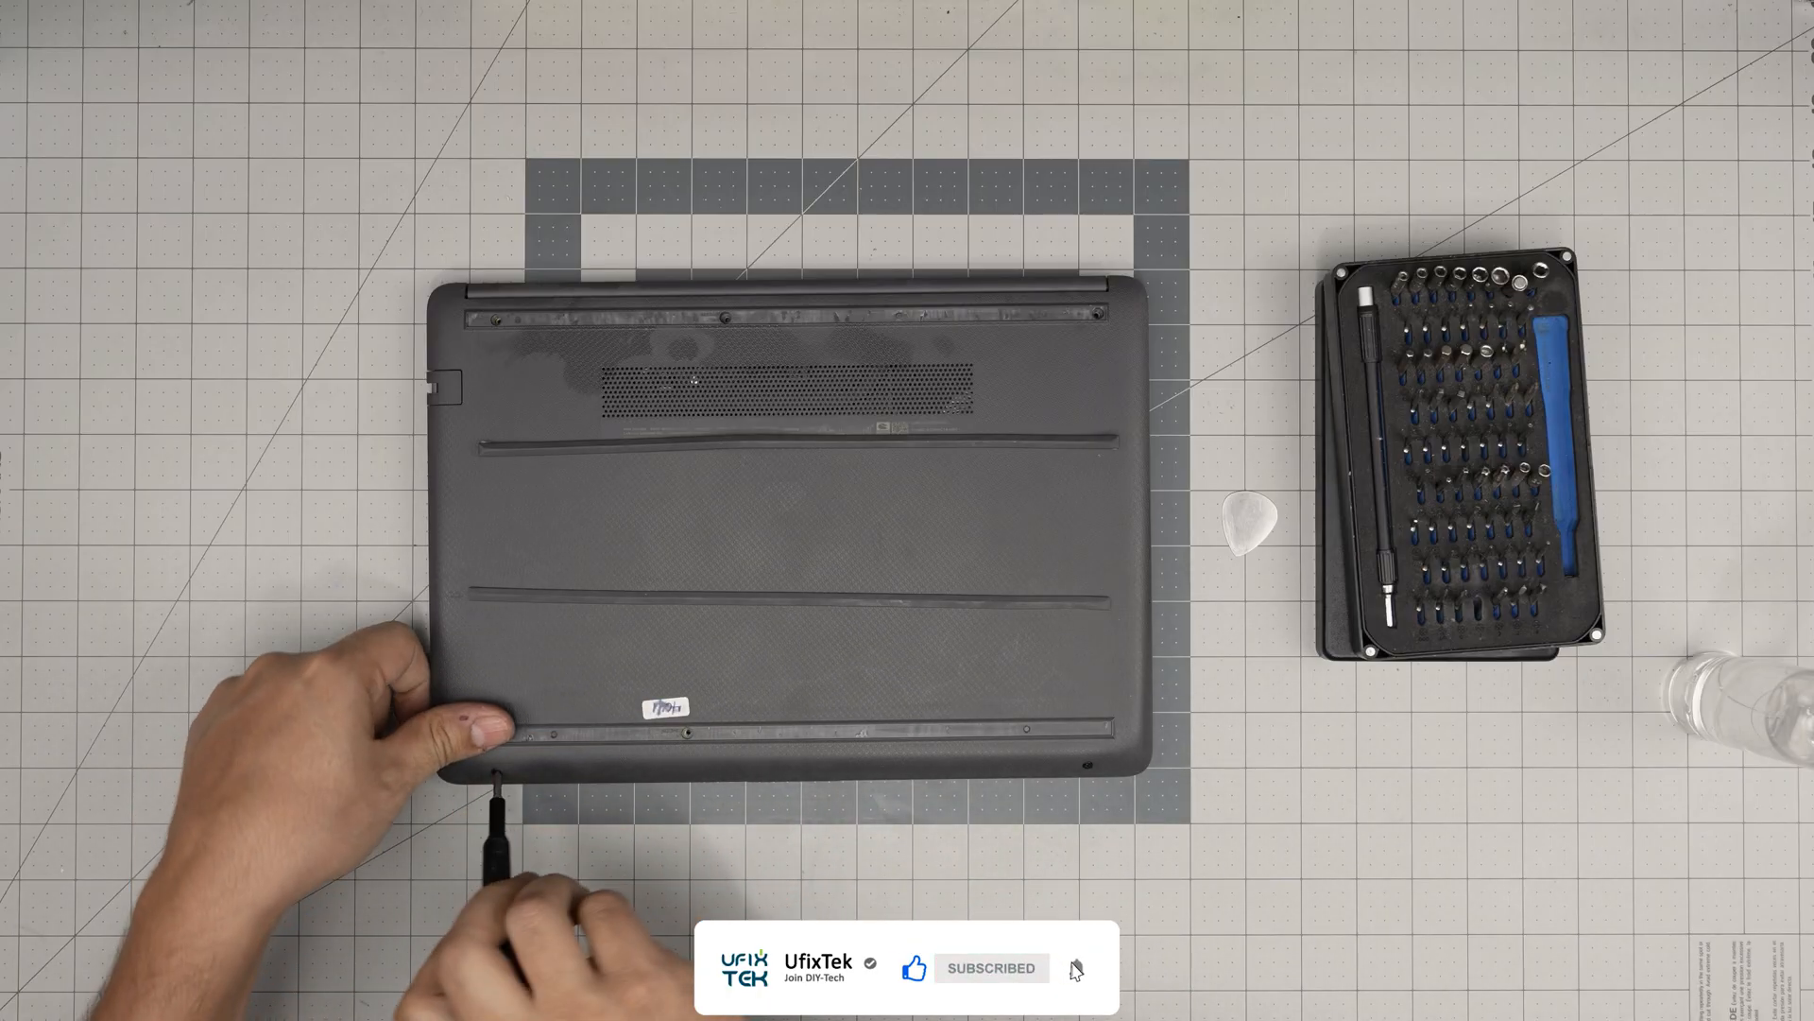